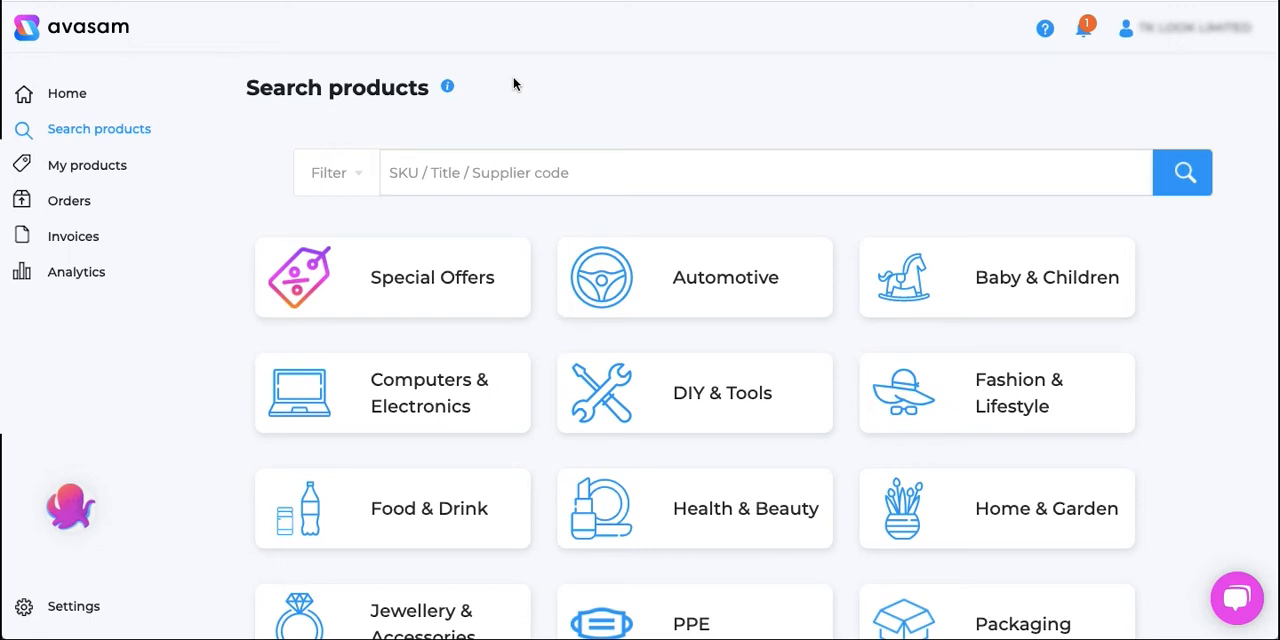
mouse_move(476, 106)
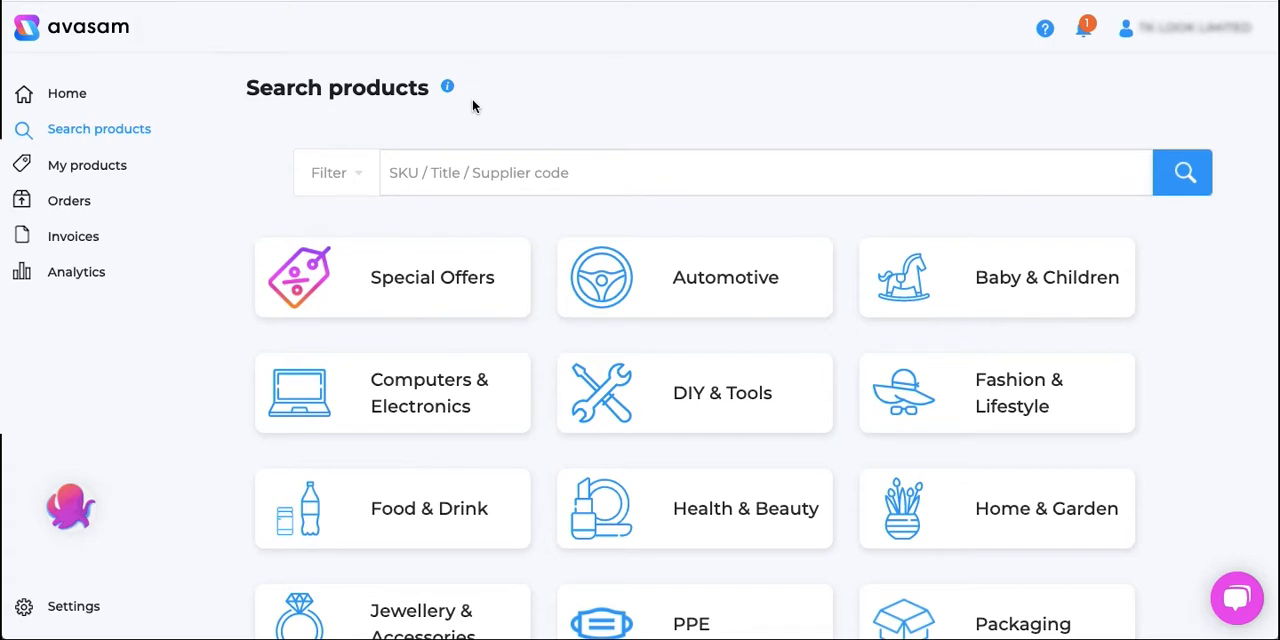
mouse_move(468, 103)
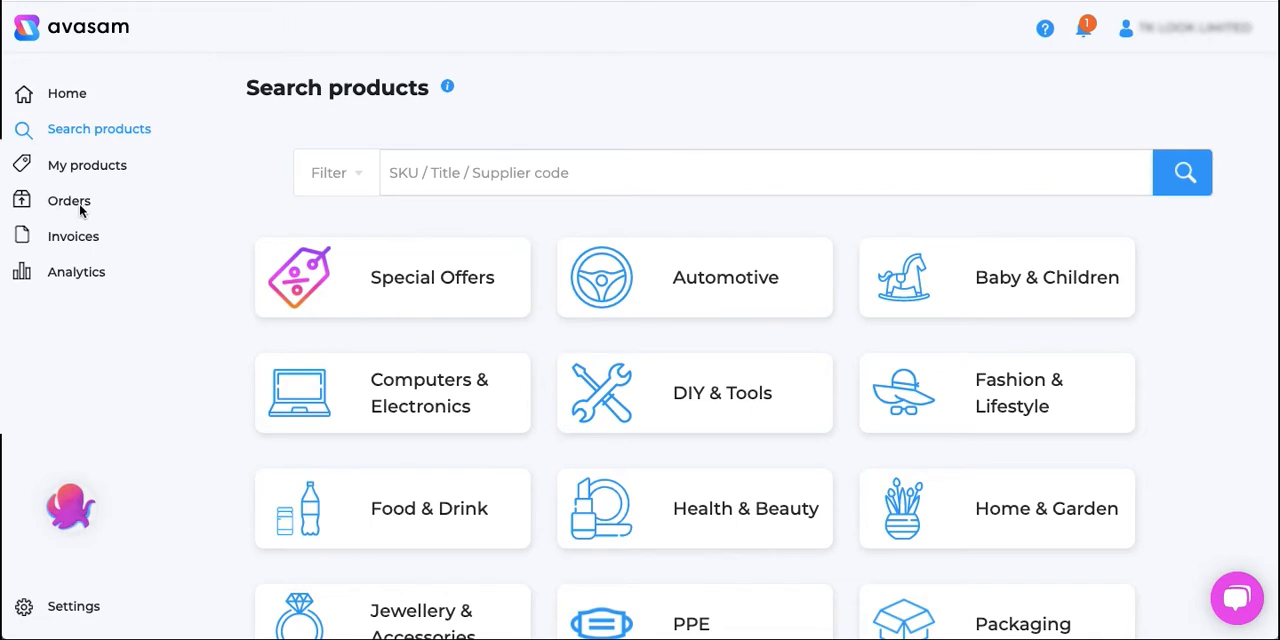
Go from Orders to the Returns page listing the last three months of returns
left_click(69, 200)
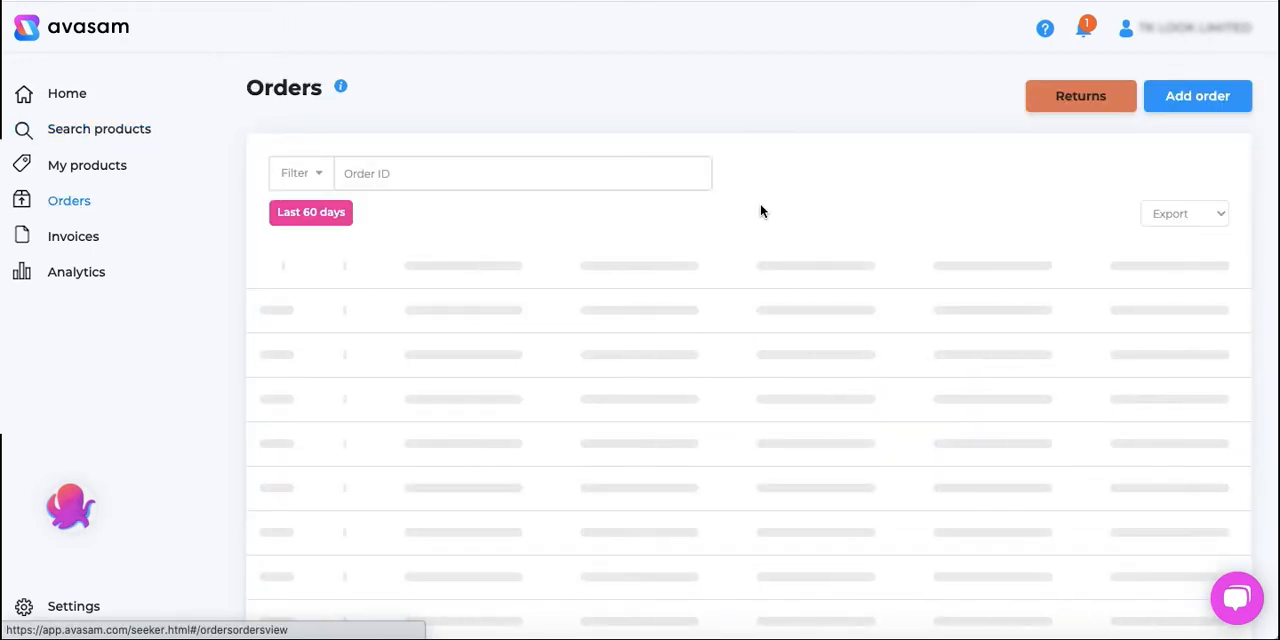
mouse_move(1121, 124)
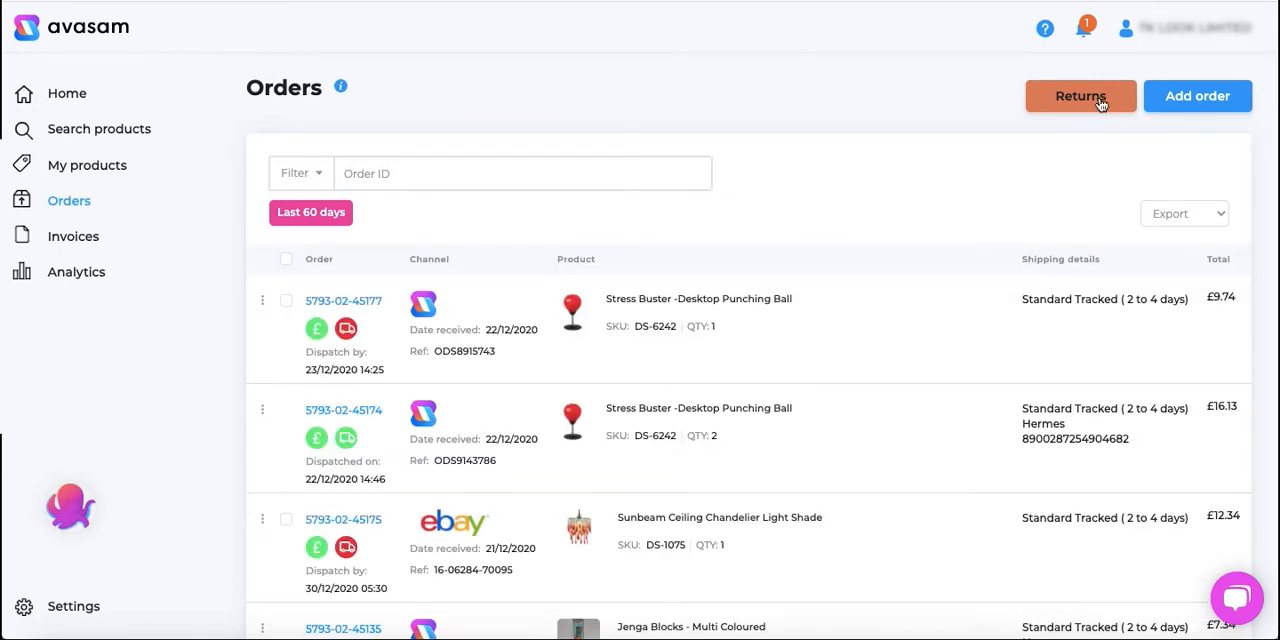
left_click(1080, 95)
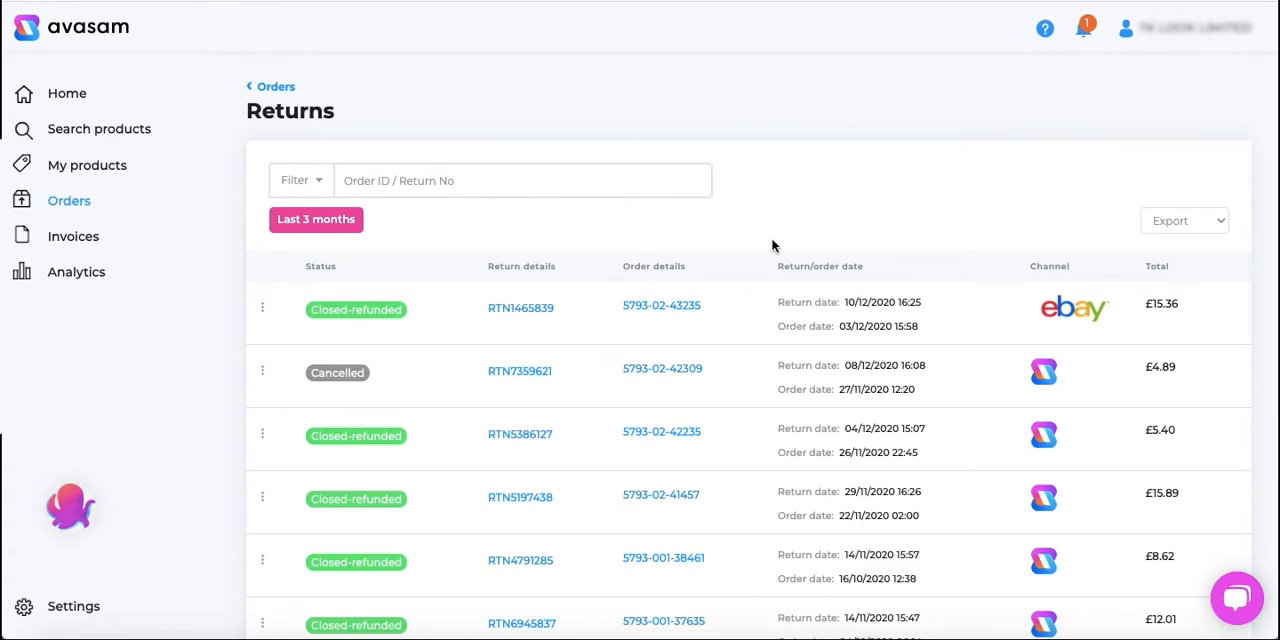
mouse_move(634, 317)
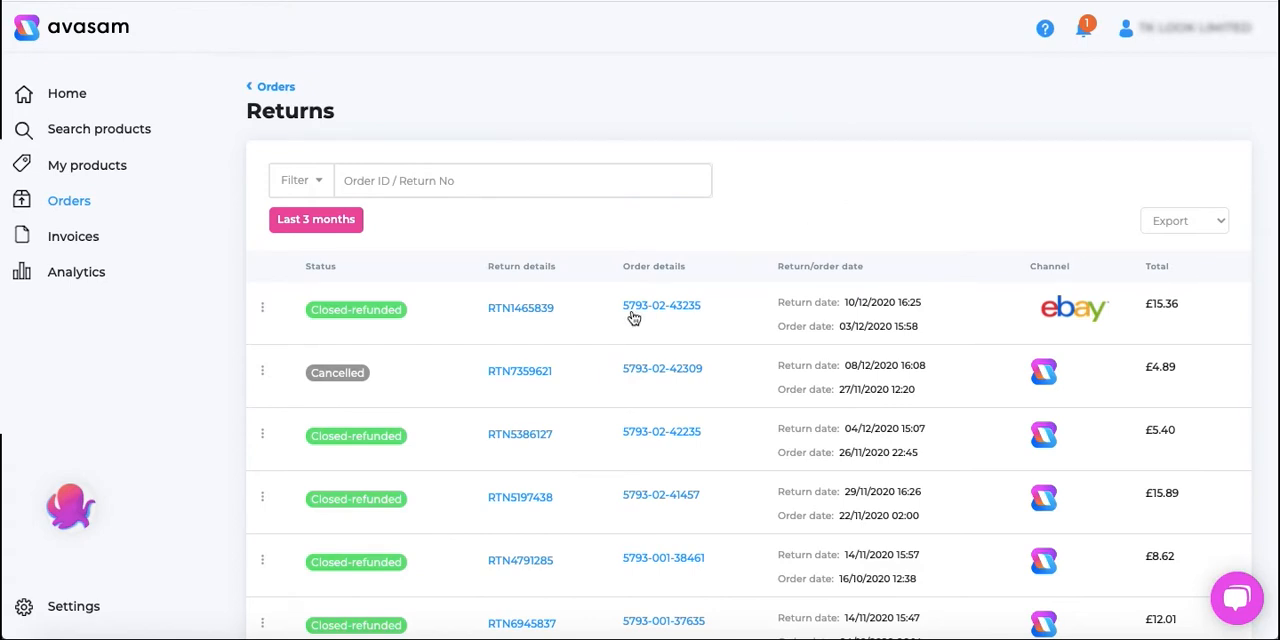
scroll("down", 3)
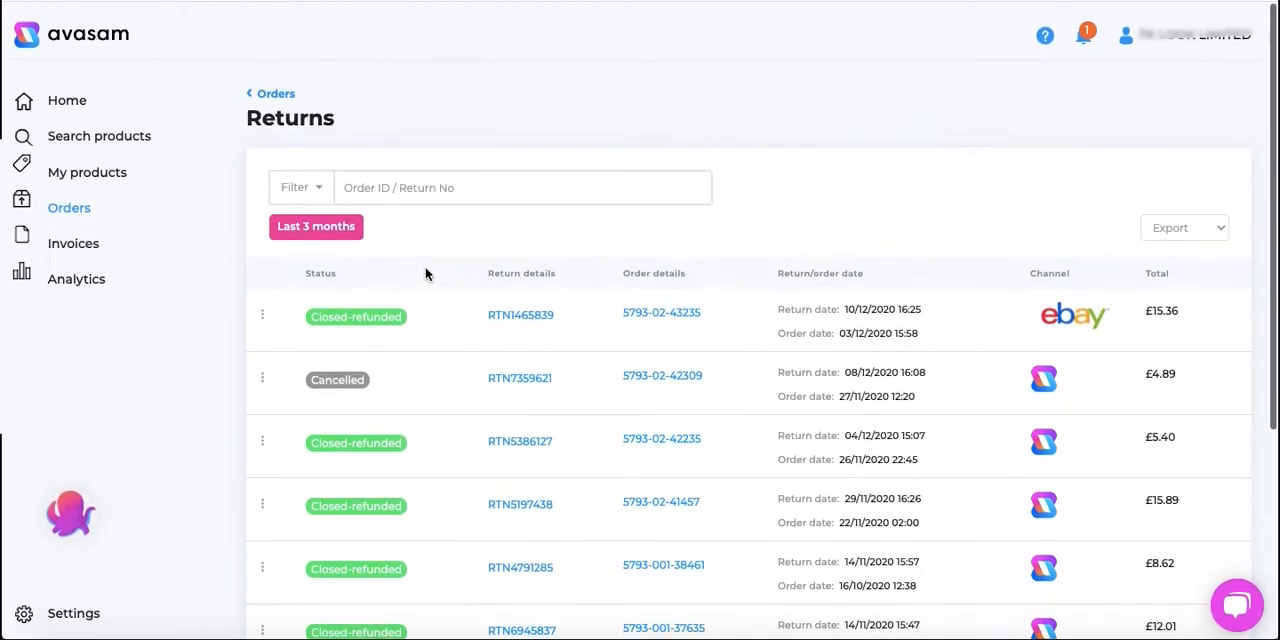
Filter the returns list by Return status Closed-refunded
left_click(300, 187)
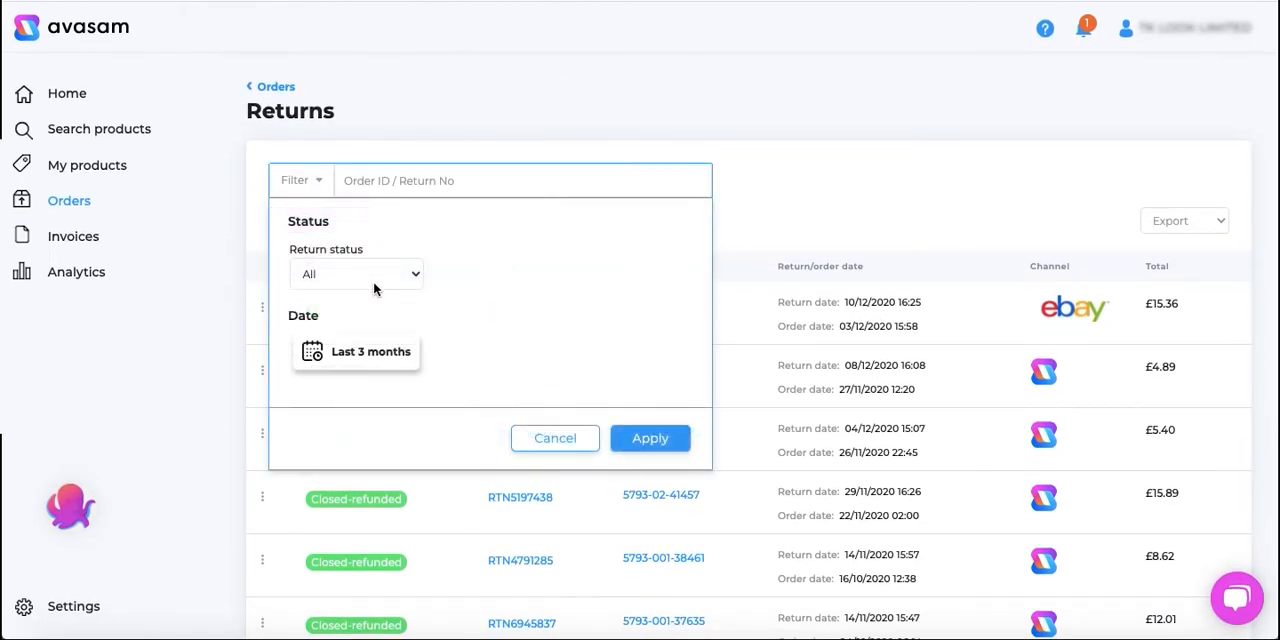
mouse_move(411, 285)
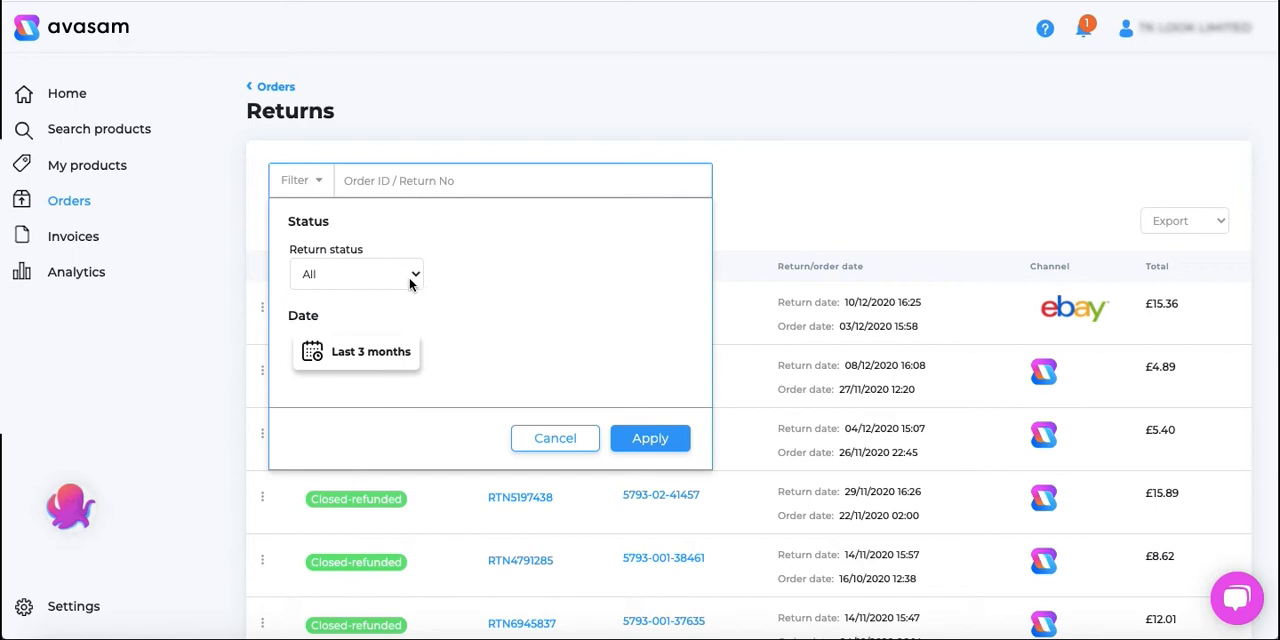
left_click(355, 274)
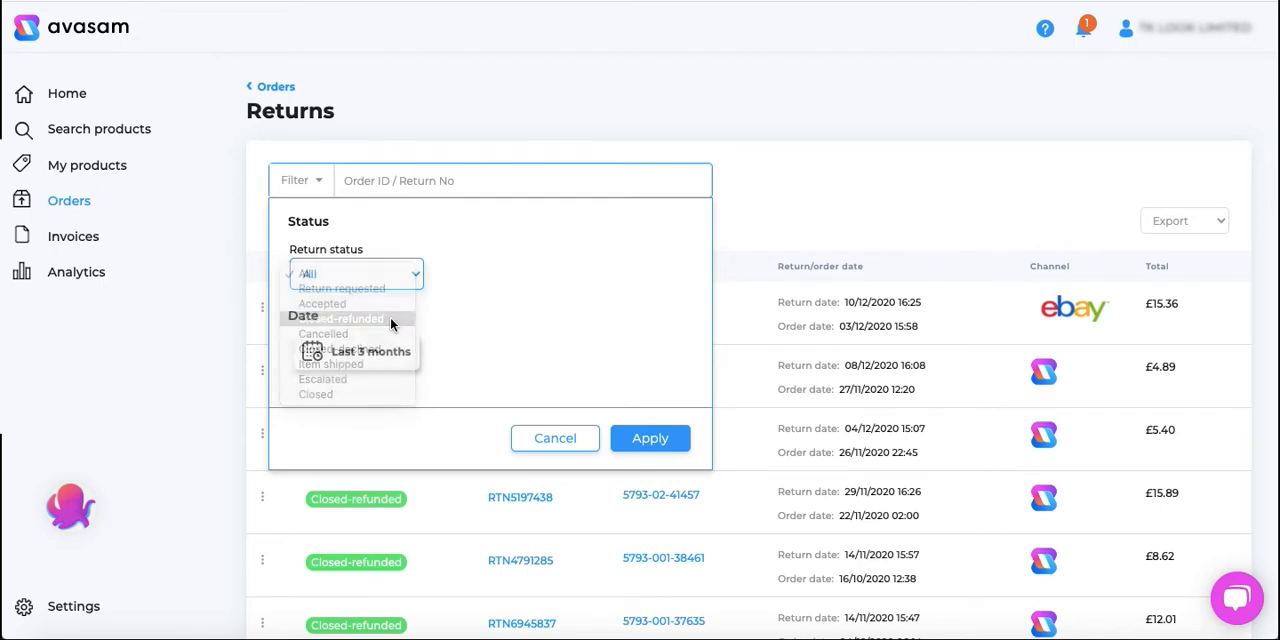
left_click(348, 318)
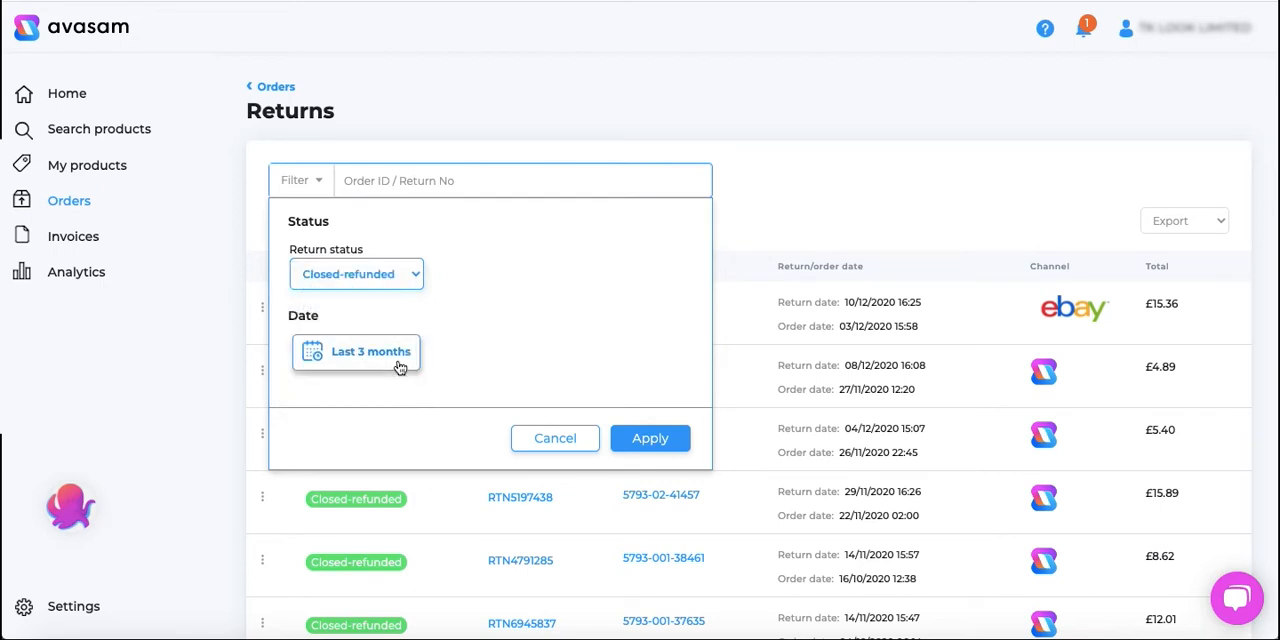
left_click(356, 351)
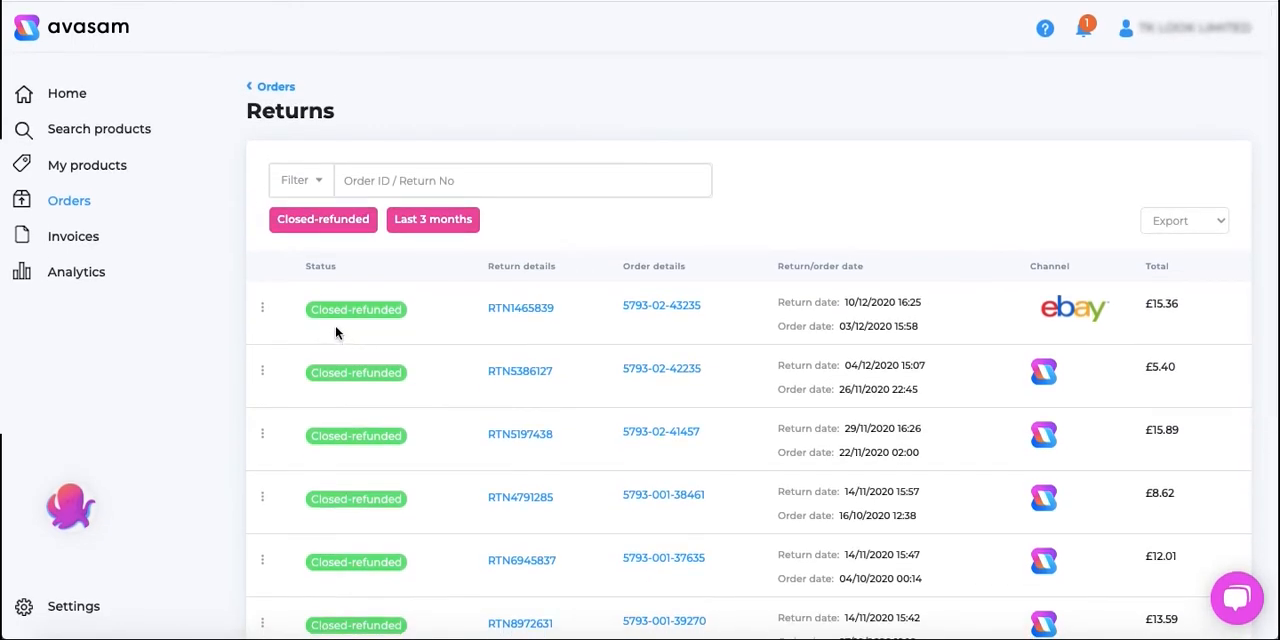
mouse_move(320, 180)
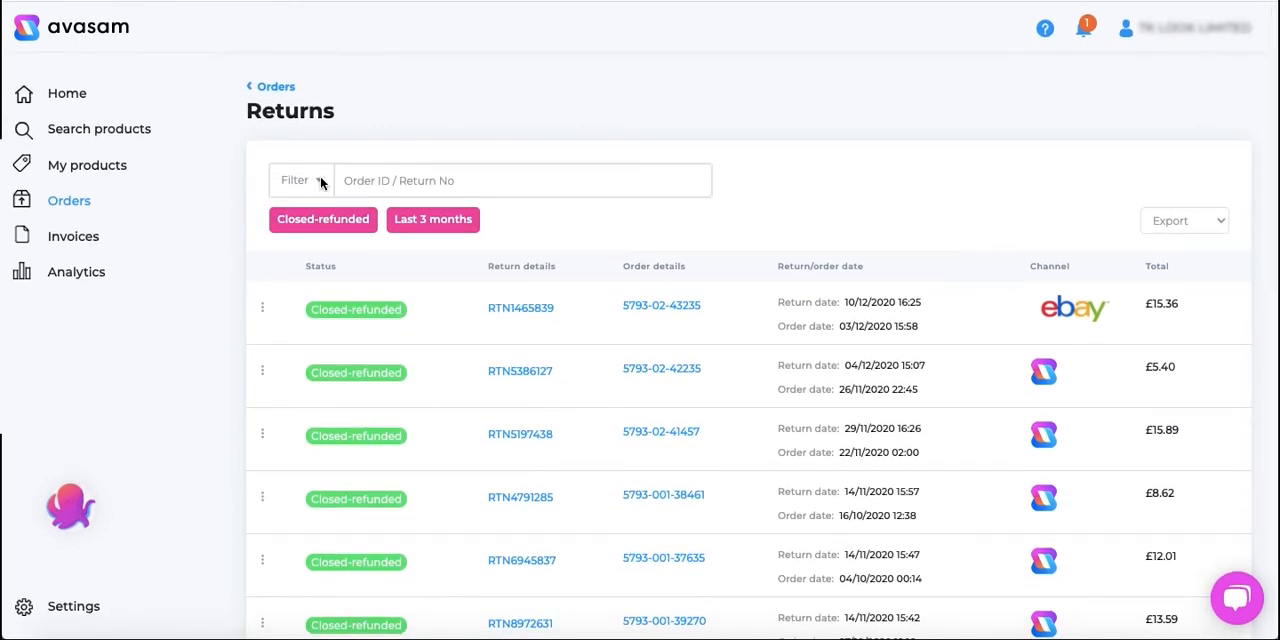
Change the Return status filter to Return requested, showing no results
left_click(300, 180)
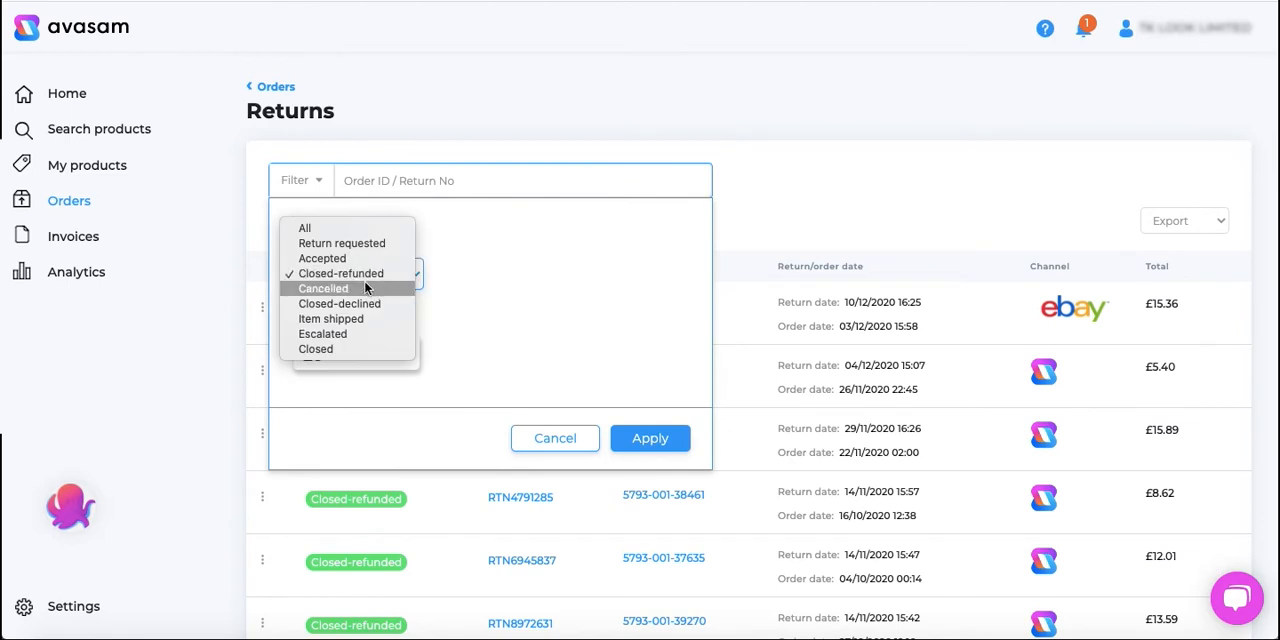
mouse_move(342, 245)
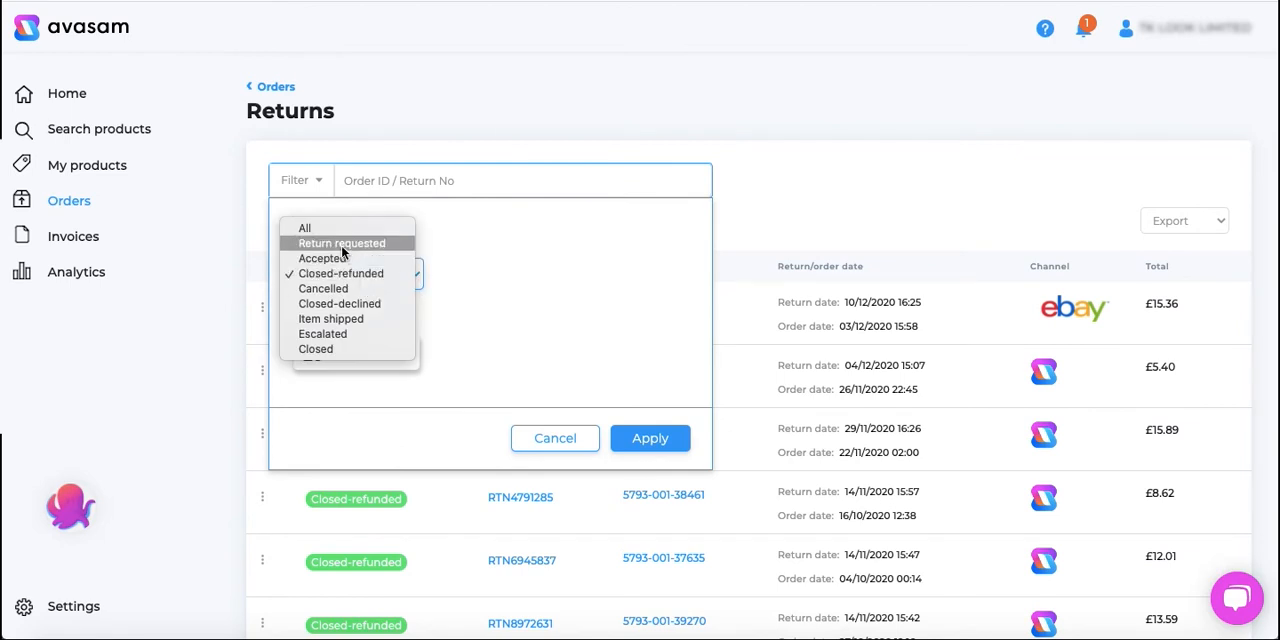
left_click(342, 243)
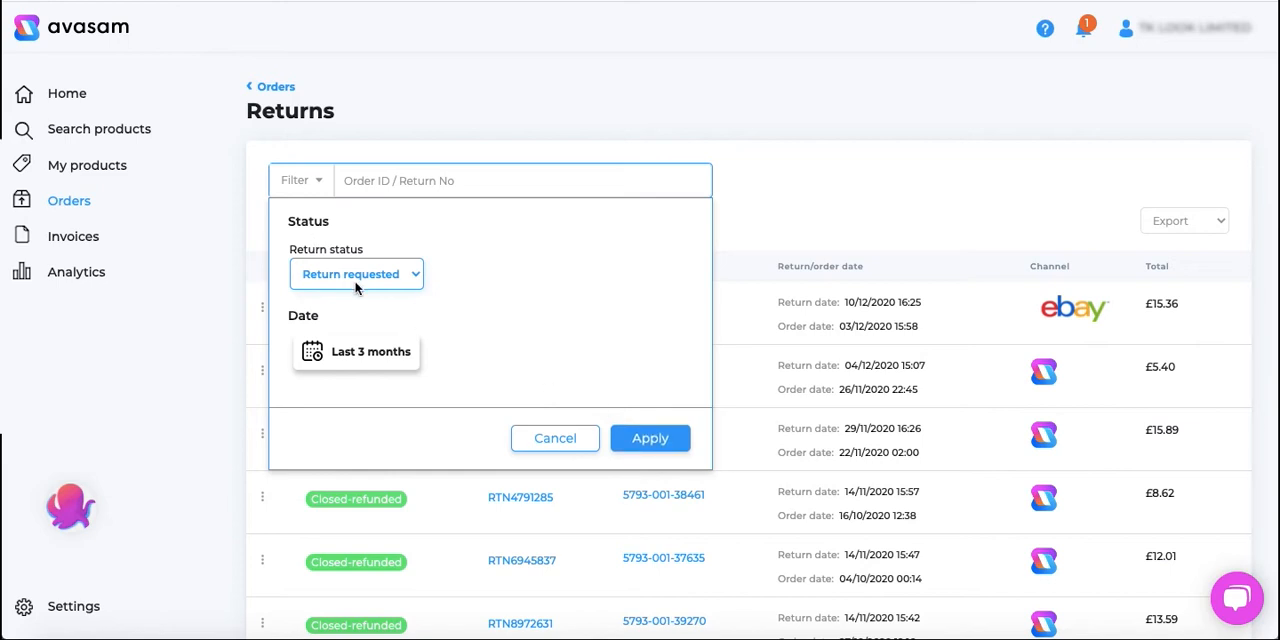
left_click(650, 438)
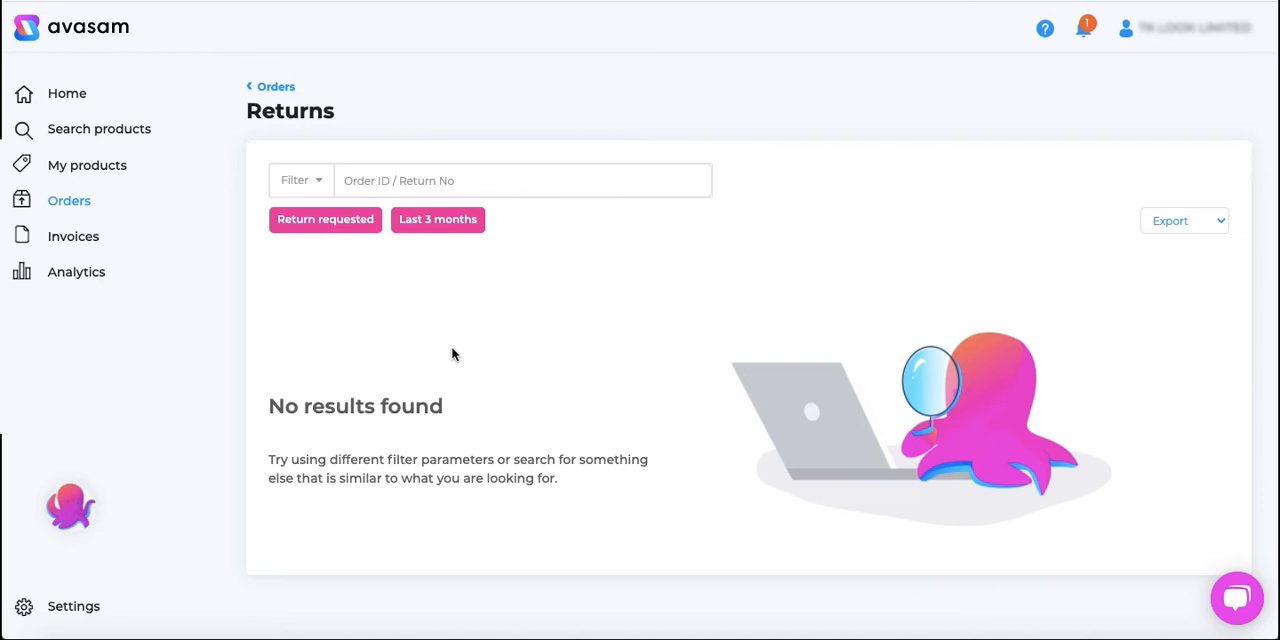
mouse_move(308, 173)
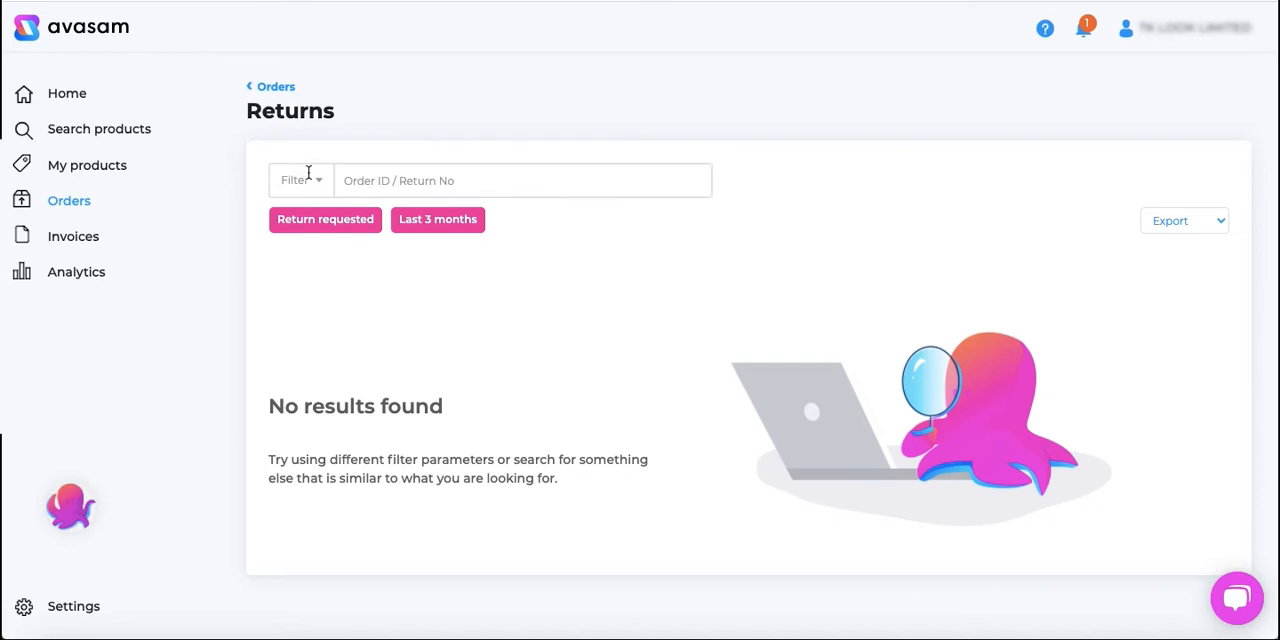
Reset the Return status filter to All and apply it
left_click(299, 180)
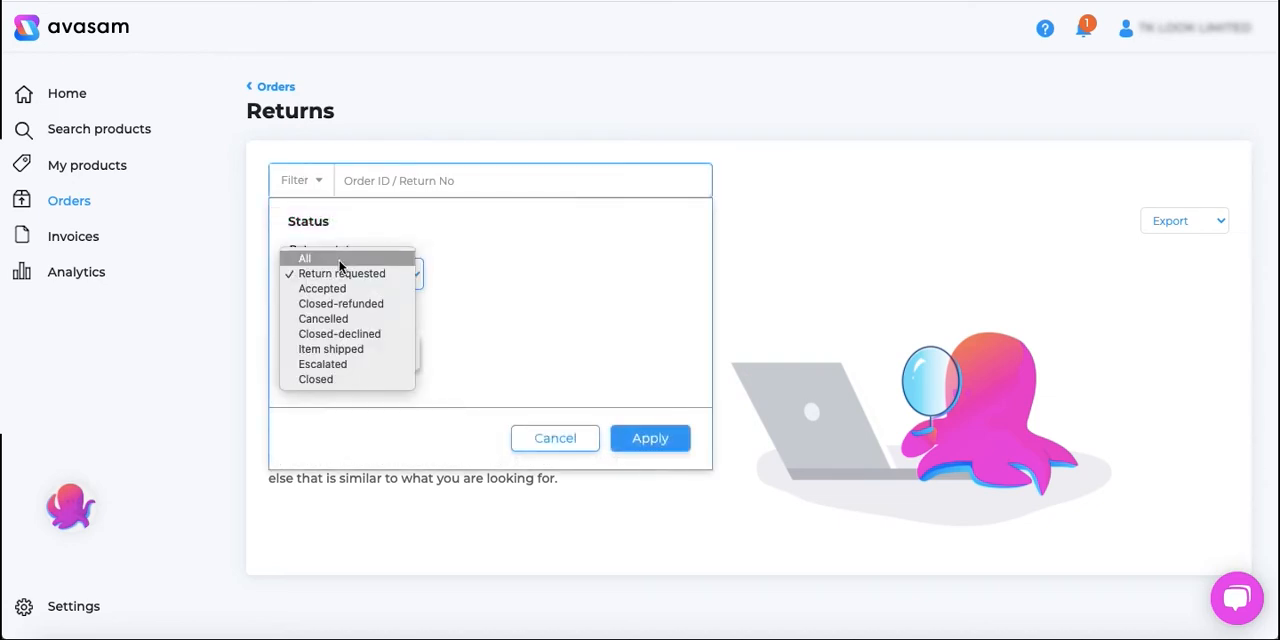
left_click(305, 258)
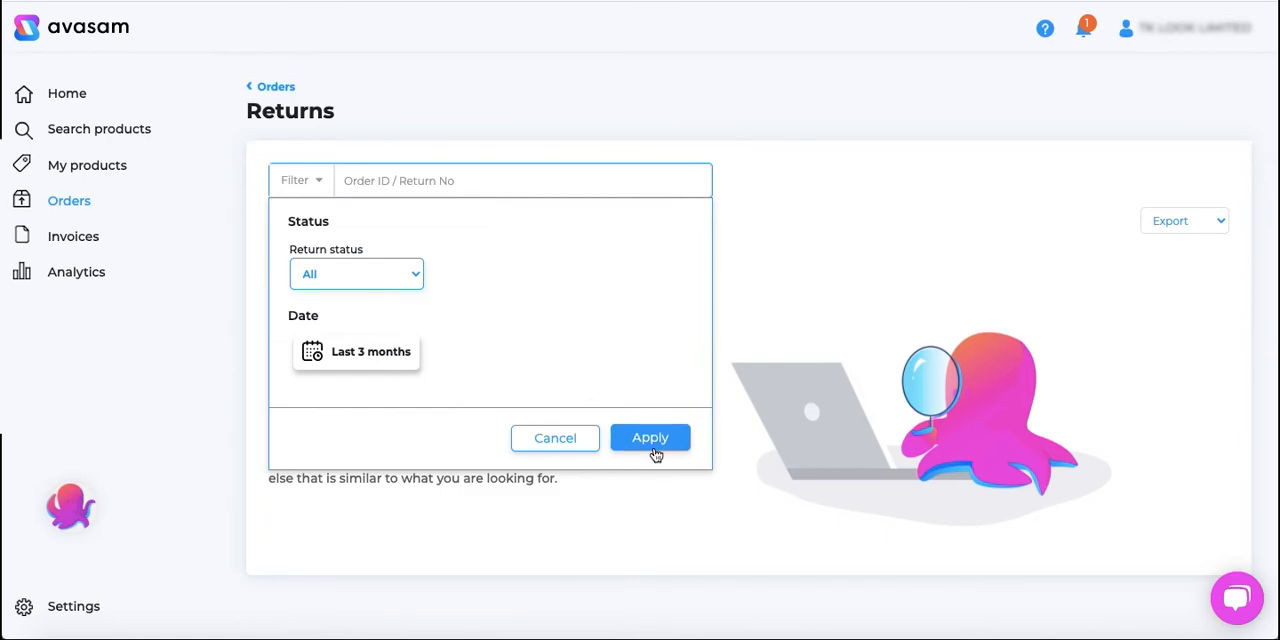
left_click(650, 437)
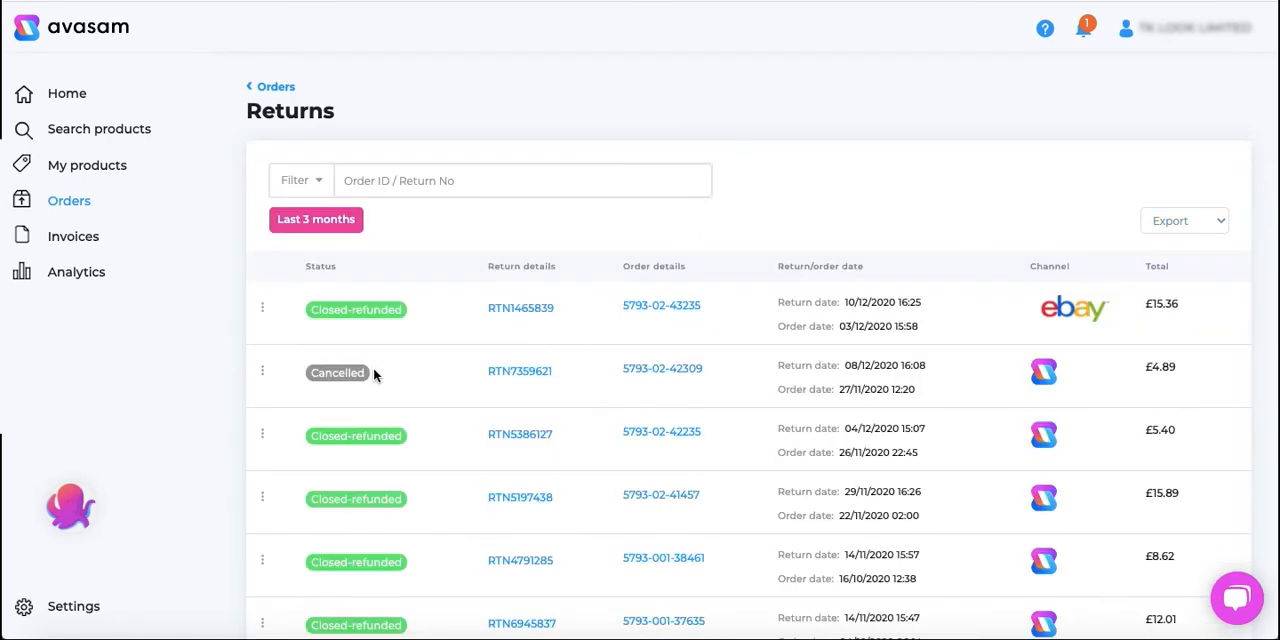
scroll("down", 3)
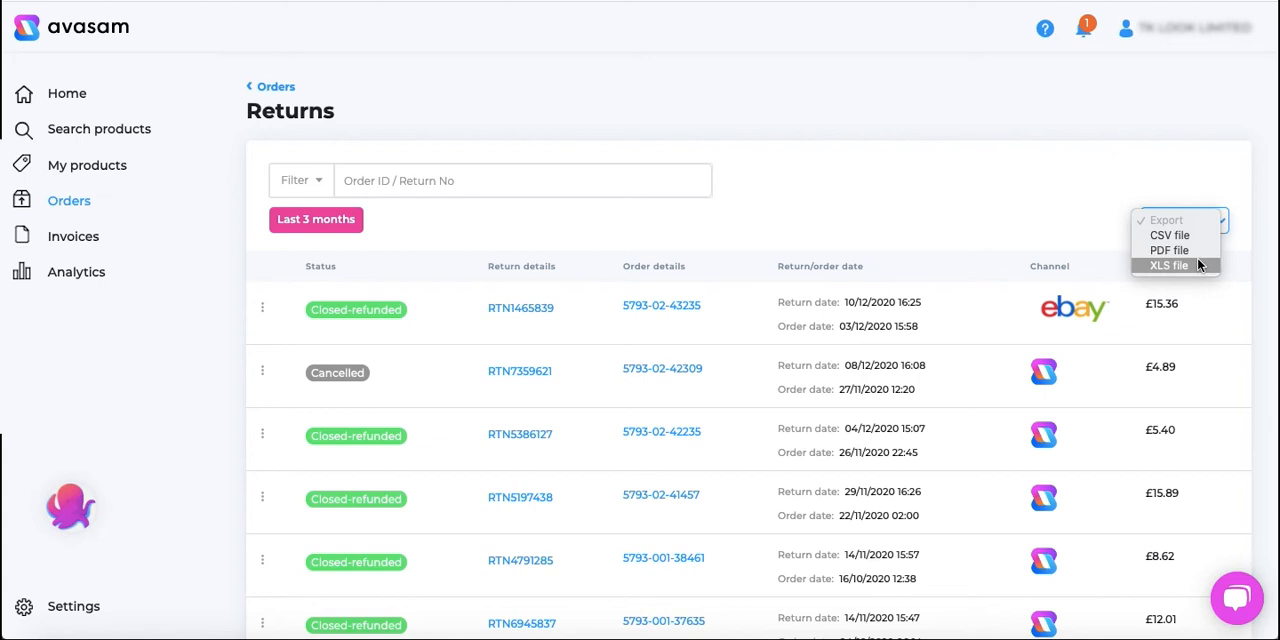
mouse_move(1169, 250)
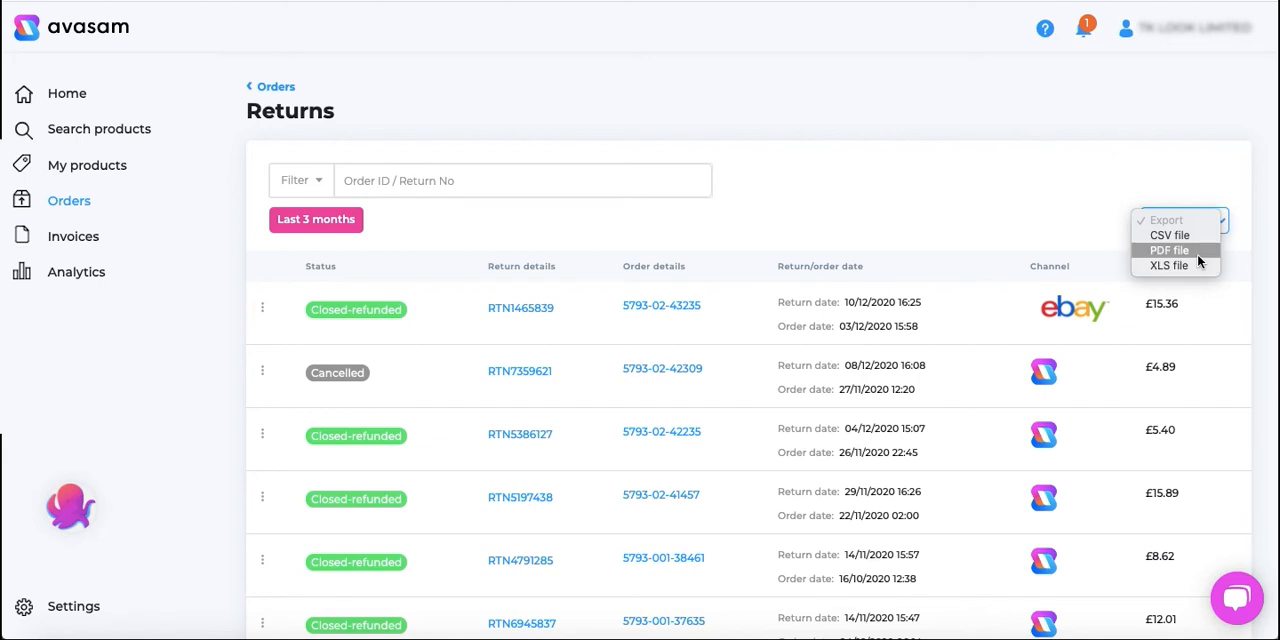
mouse_move(1176, 236)
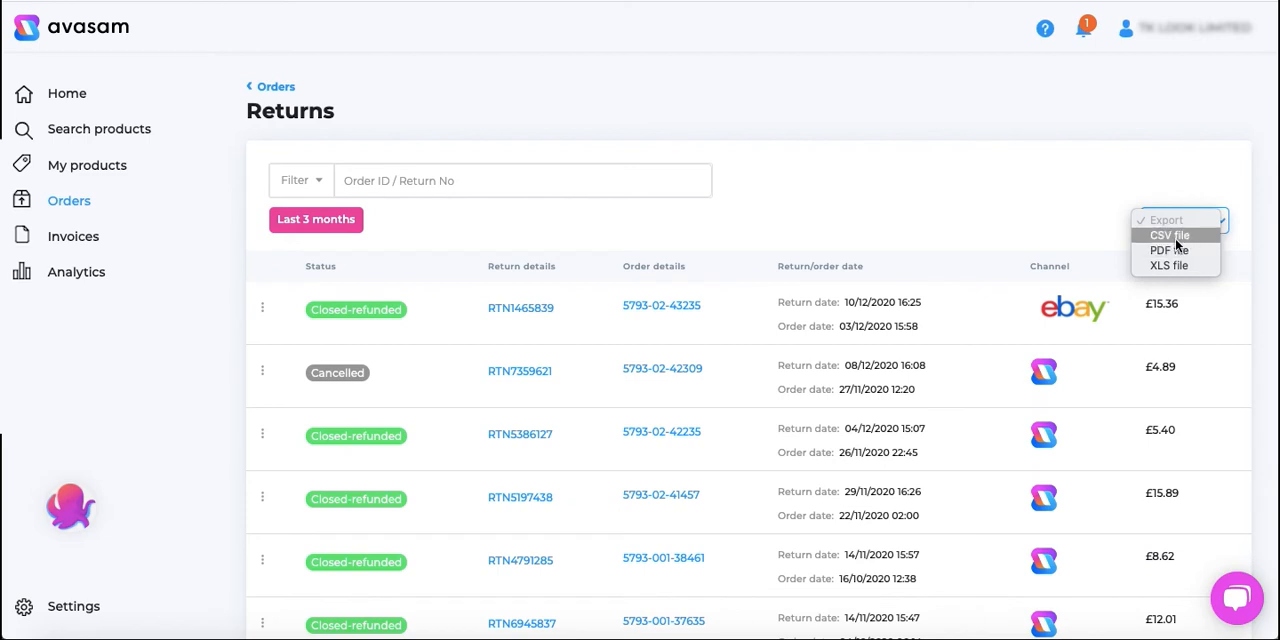
Download the returns report as a CSV file from the Export menu
left_click(1170, 235)
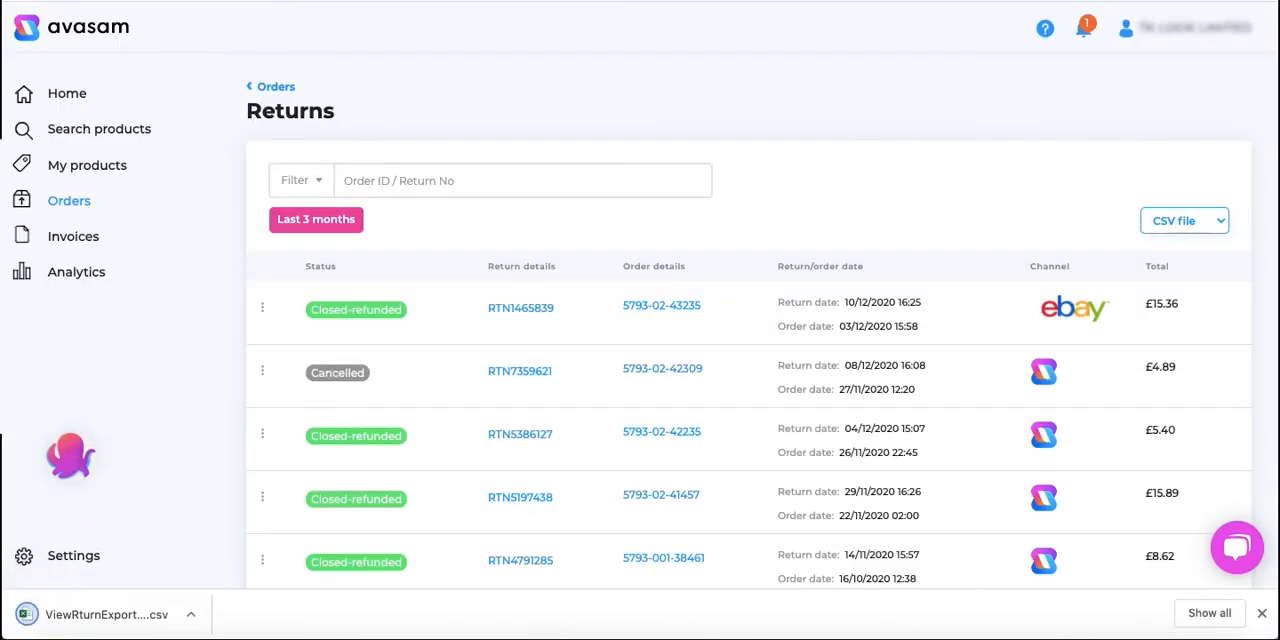
mouse_move(717, 201)
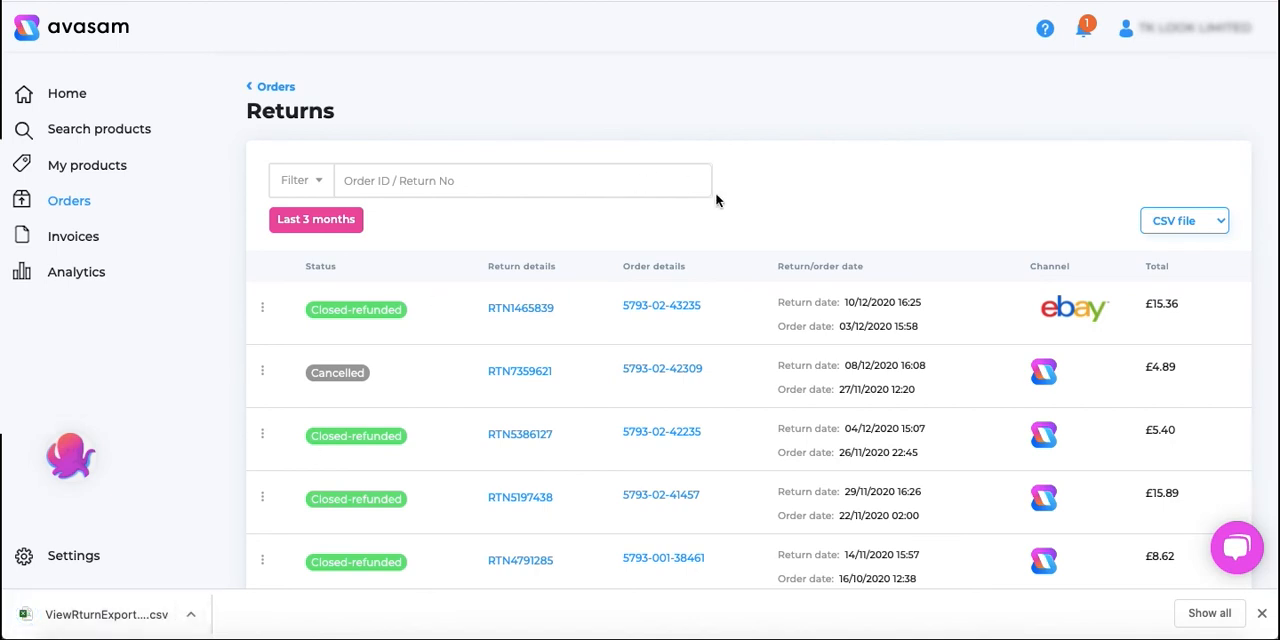